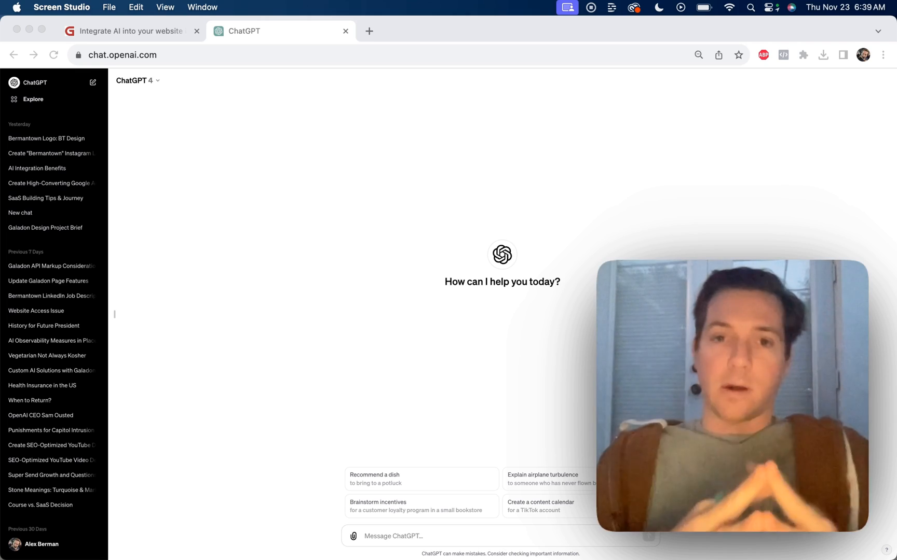
Show the Galadon homepage with its build-your-own-AI offer and 7-day free trial
click(426, 31)
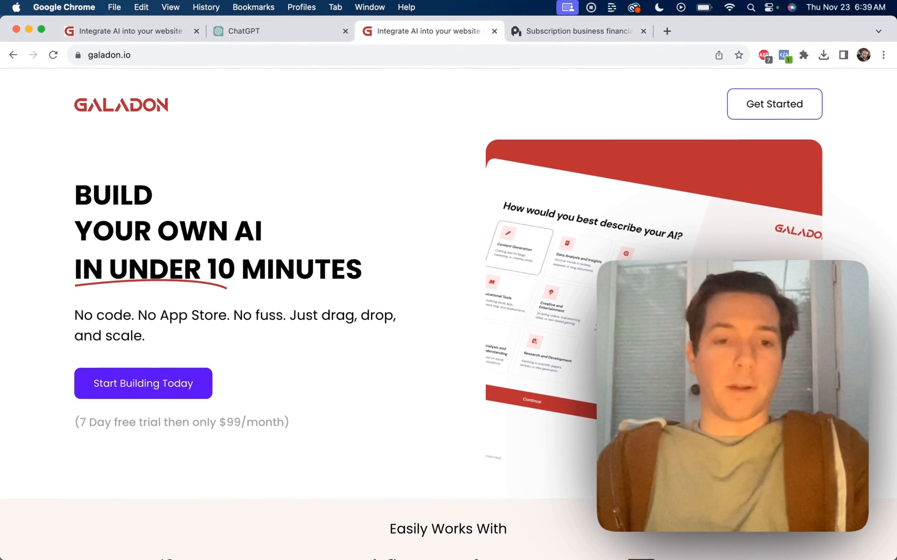
mouse_move(153, 303)
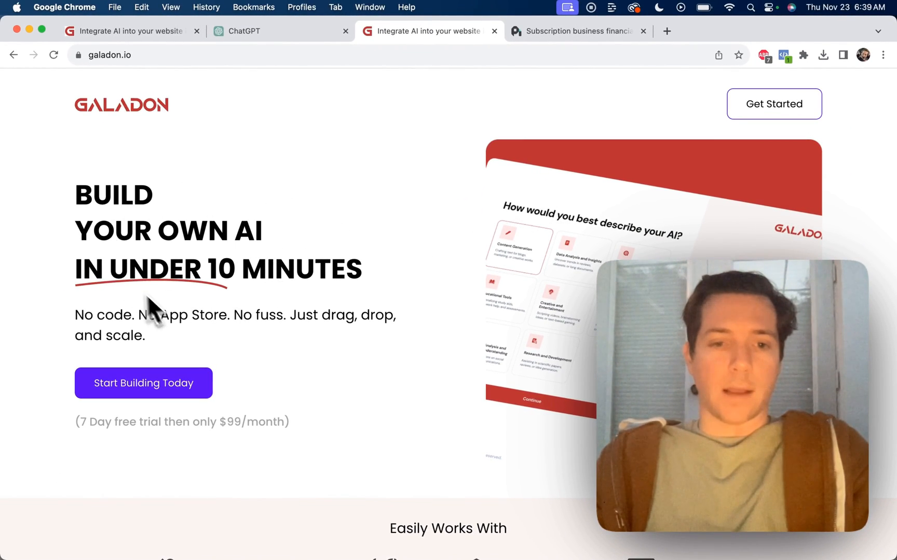
Review the ProfitWell dashboard metrics: $595 MRR, 8 customers, $297 growth, 30 trials
click(578, 31)
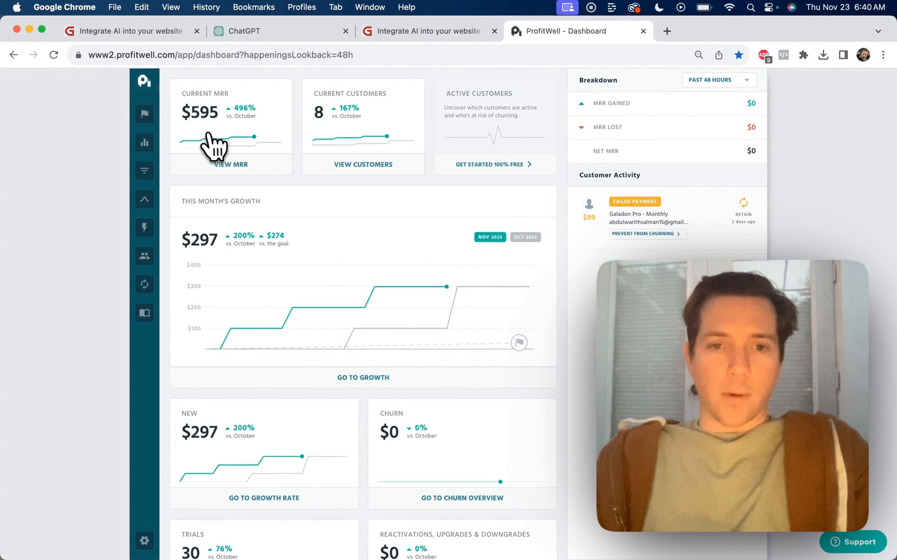
mouse_move(330, 302)
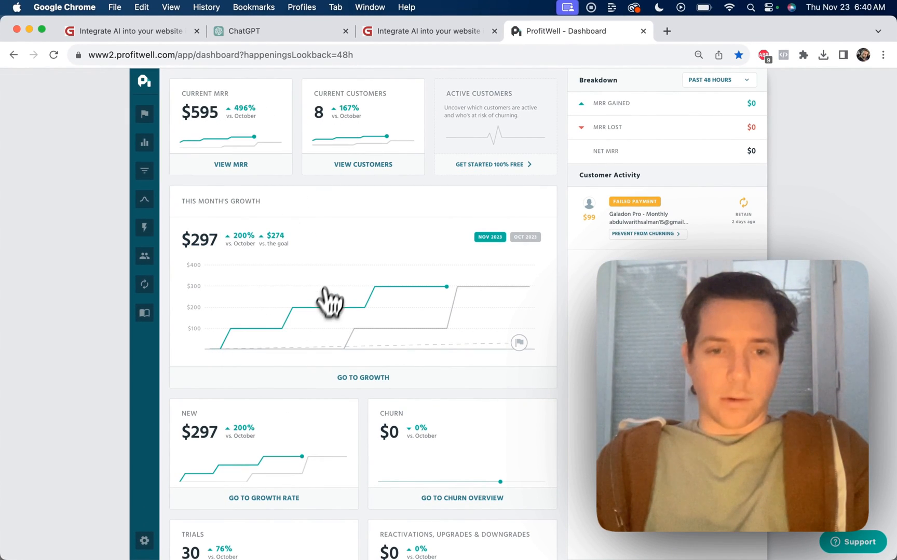
scroll(down, 3)
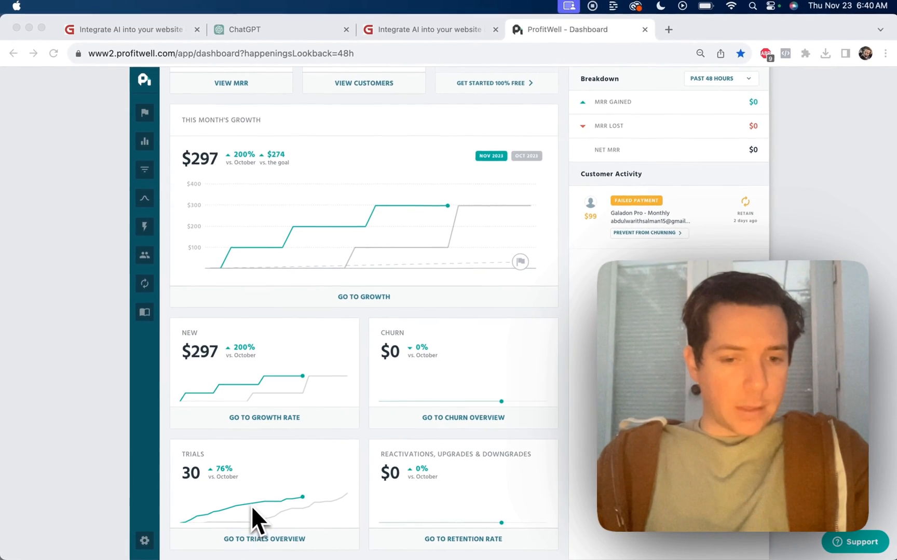
mouse_move(324, 508)
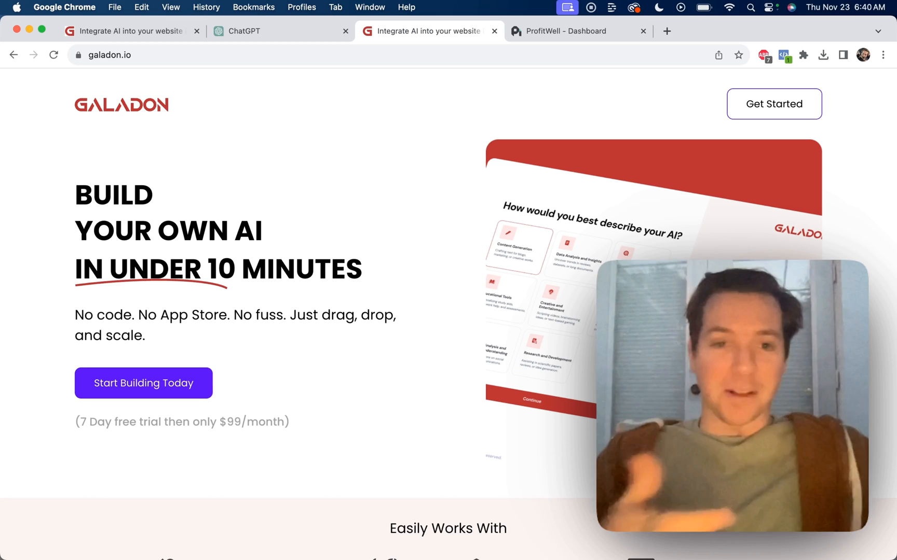
mouse_move(347, 218)
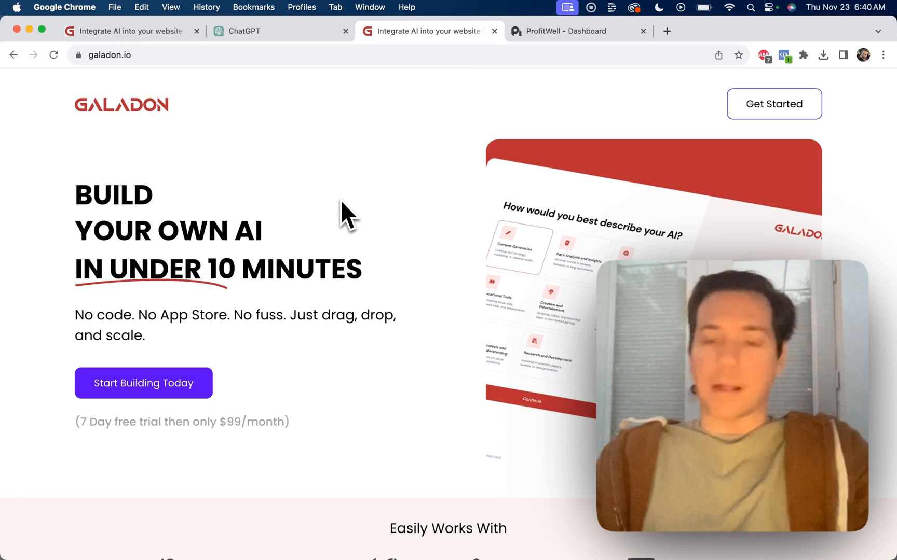
Have ChatGPT learn galadon.io and draft a Reddit post about a business stuck at 1% monthly growth
click(245, 31)
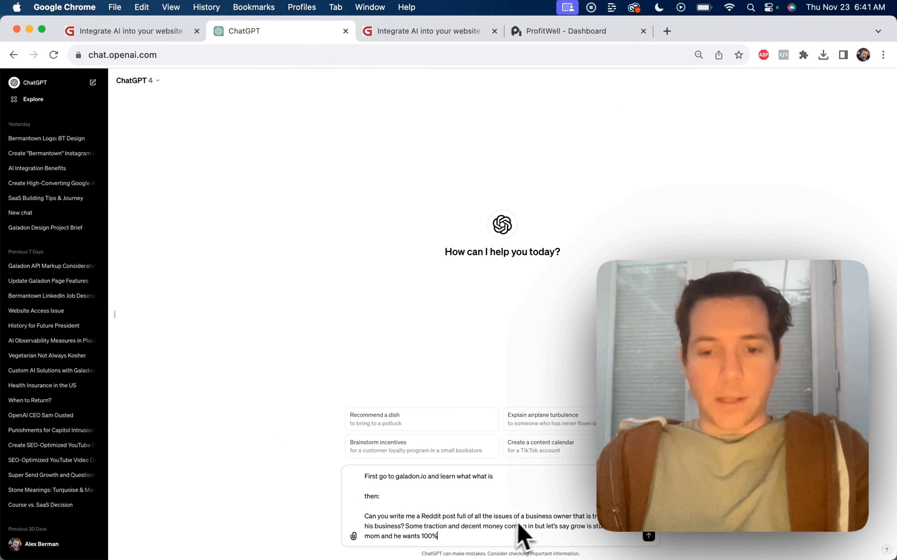
mouse_move(446, 534)
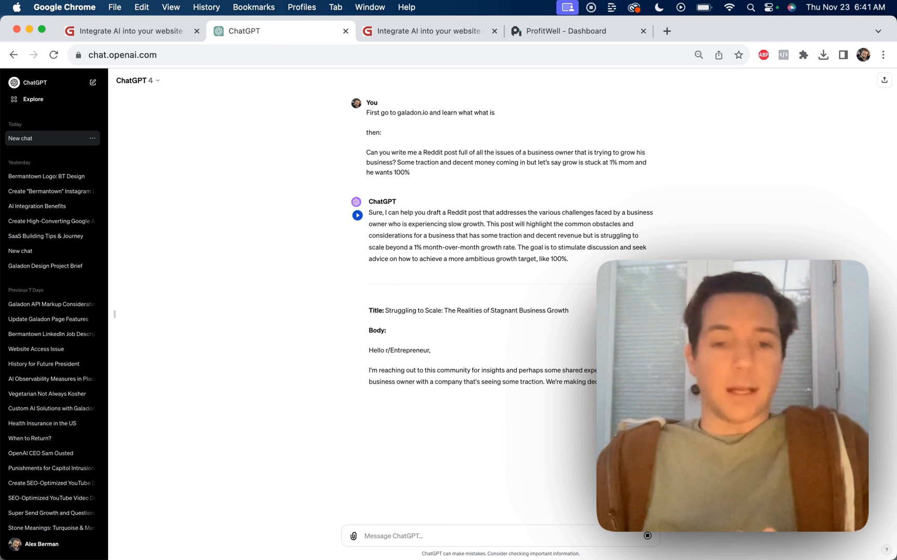
scroll(down, 3)
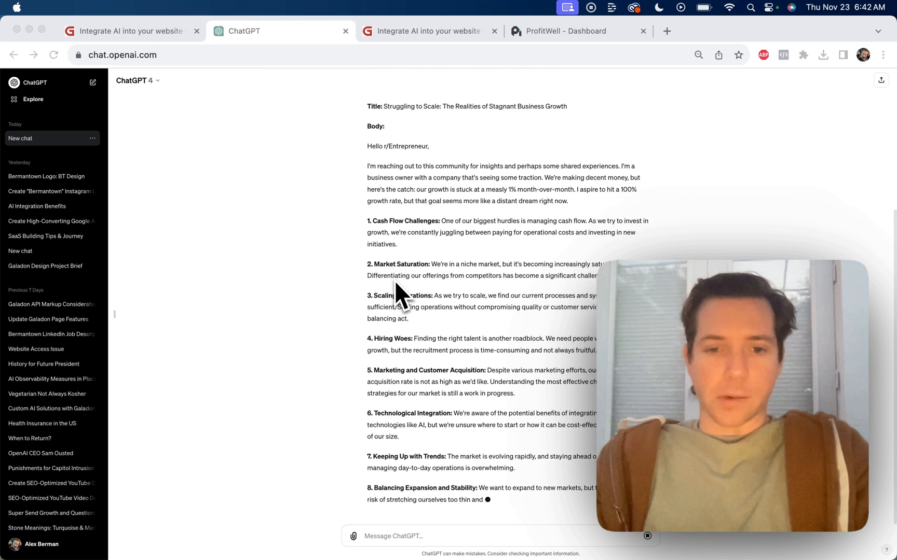
scroll(down, 3)
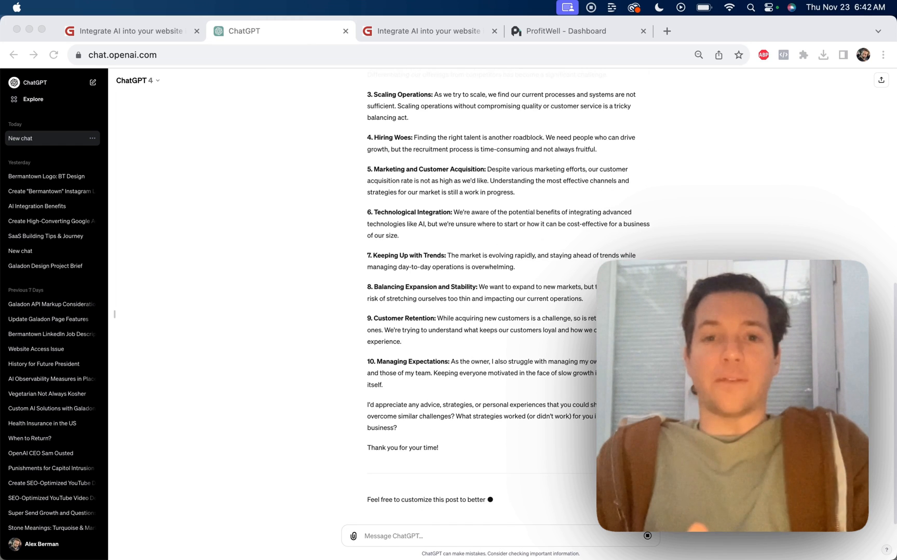
scroll(down, 3)
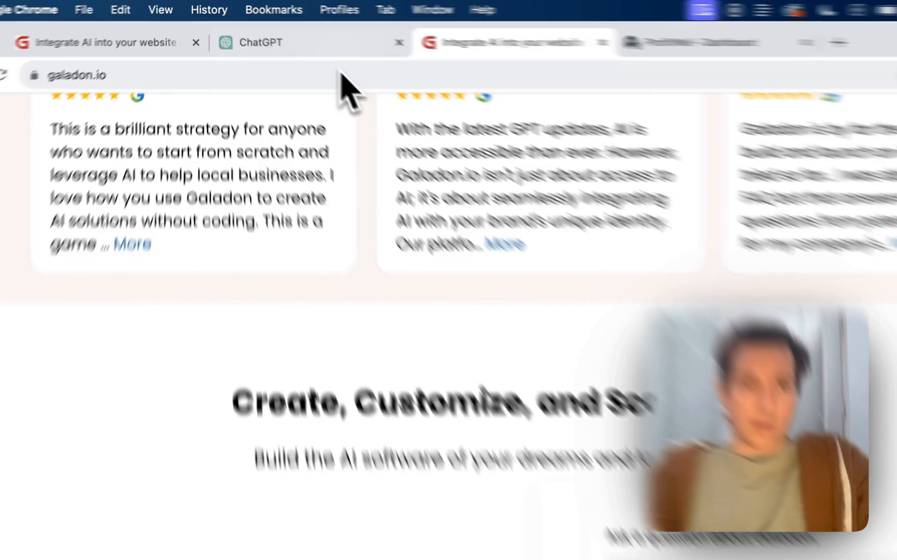
Get a marketing-director chain of beliefs on how Galadon helps that stuck business grow
click(261, 42)
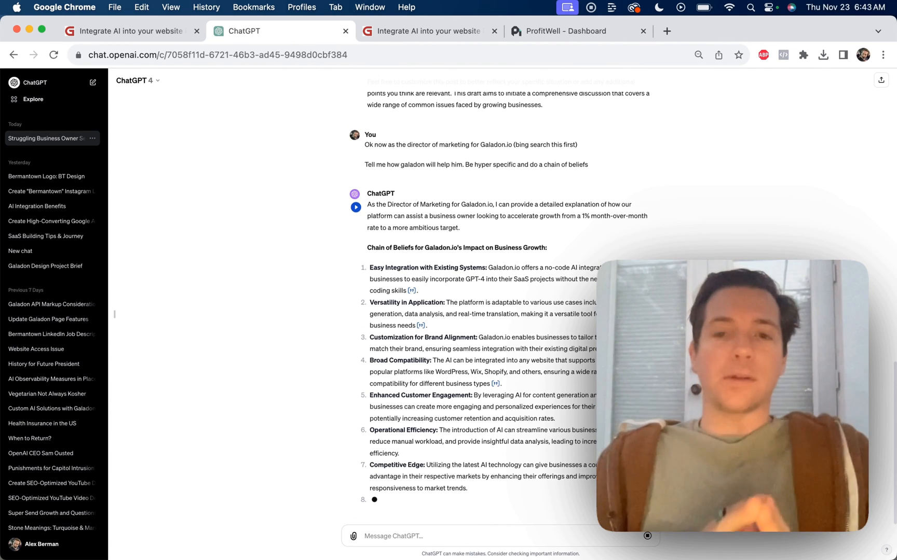
scroll(down, 3)
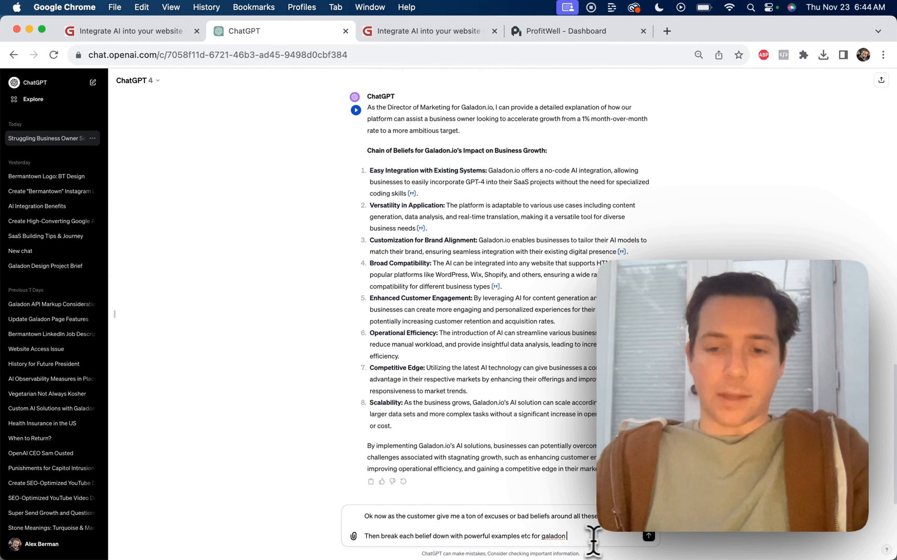
Get eight customer objections to Galadon, each rebutted with a reality and examples
click(648, 536)
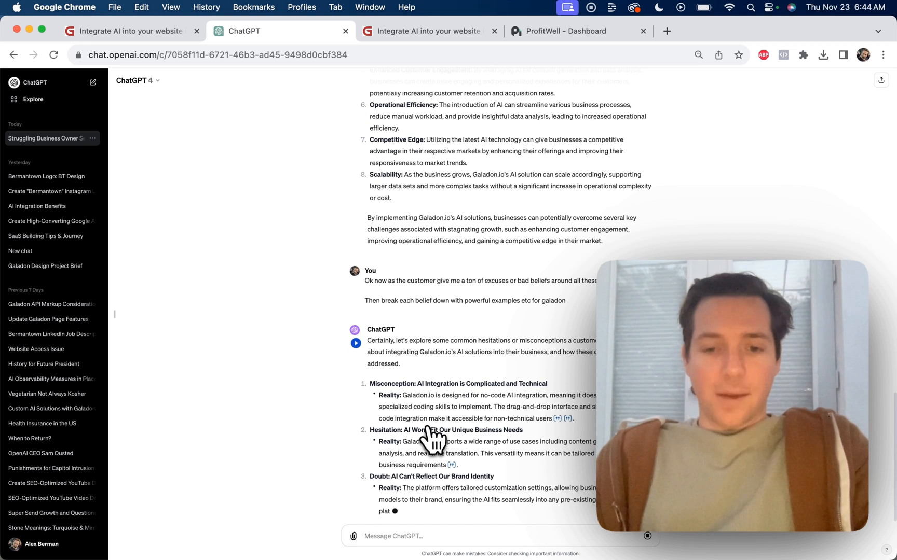
scroll(down, 3)
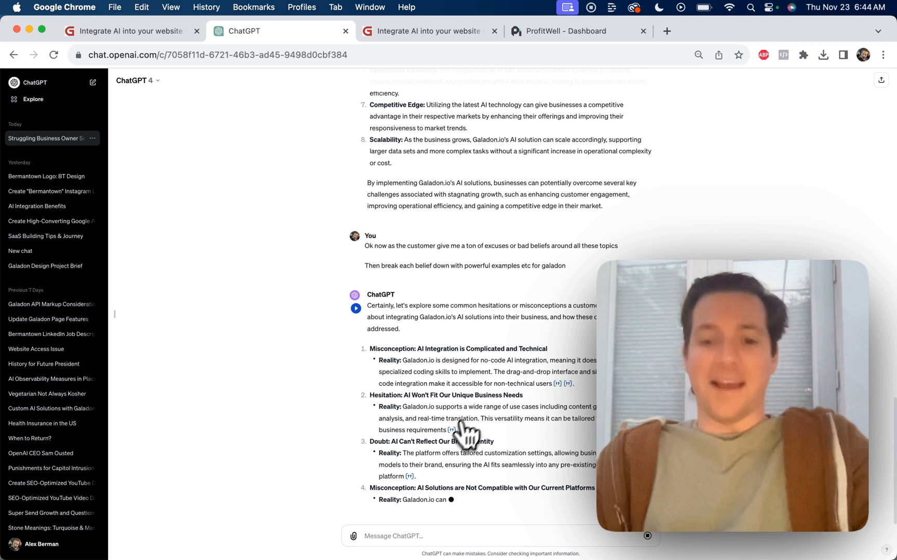
scroll(down, 3)
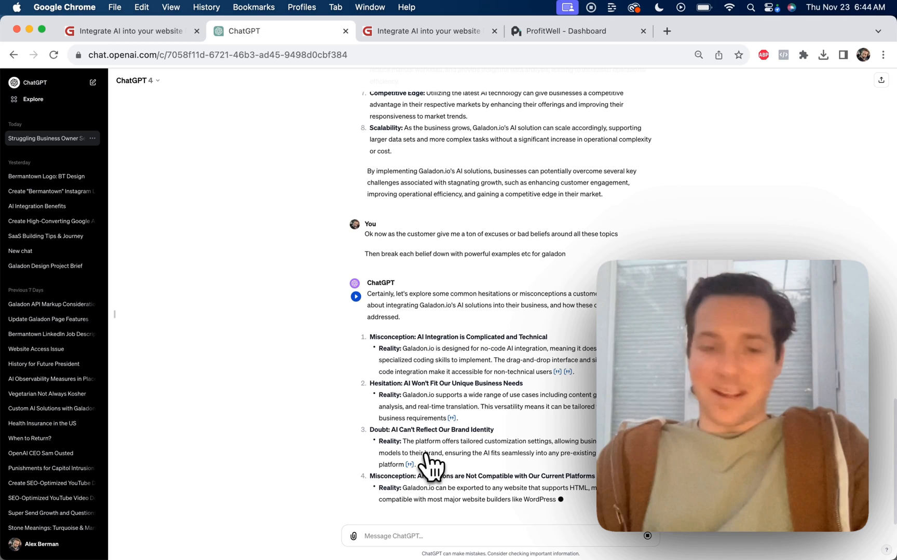
scroll(down, 3)
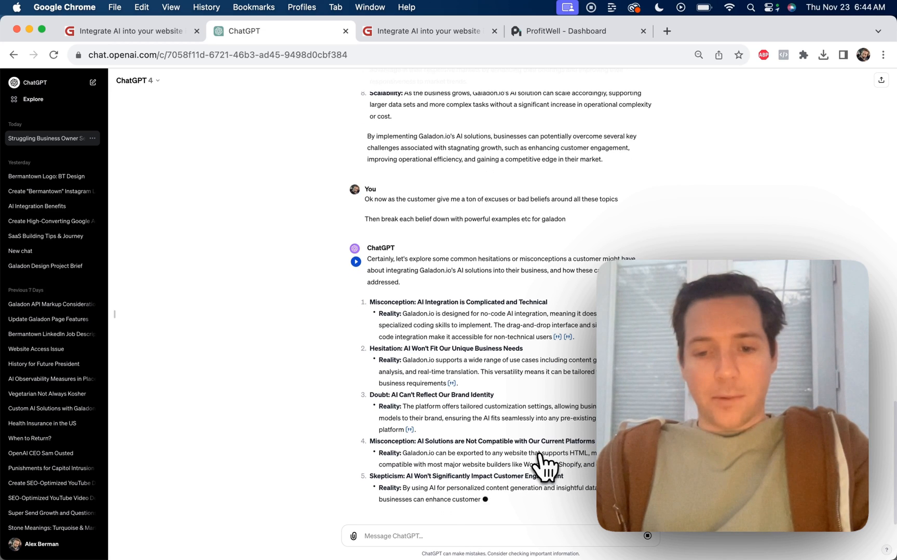
scroll(down, 3)
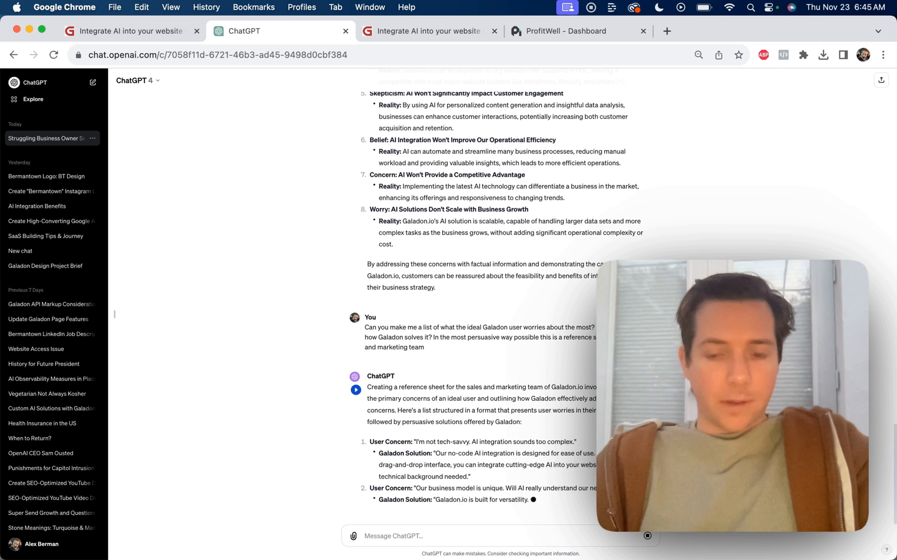
Review the sales reference sheet of eight user concerns paired with persuasive Galadon solutions
scroll(down, 3)
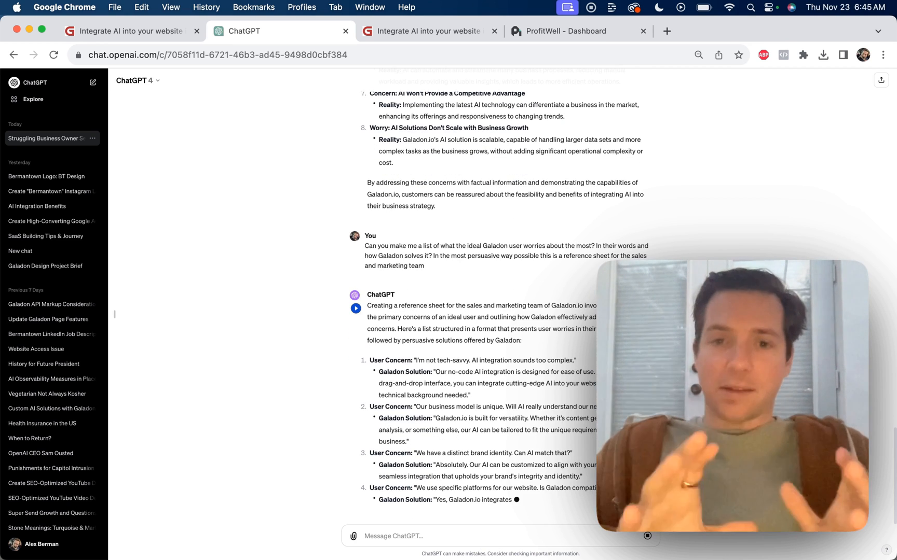
scroll(down, 3)
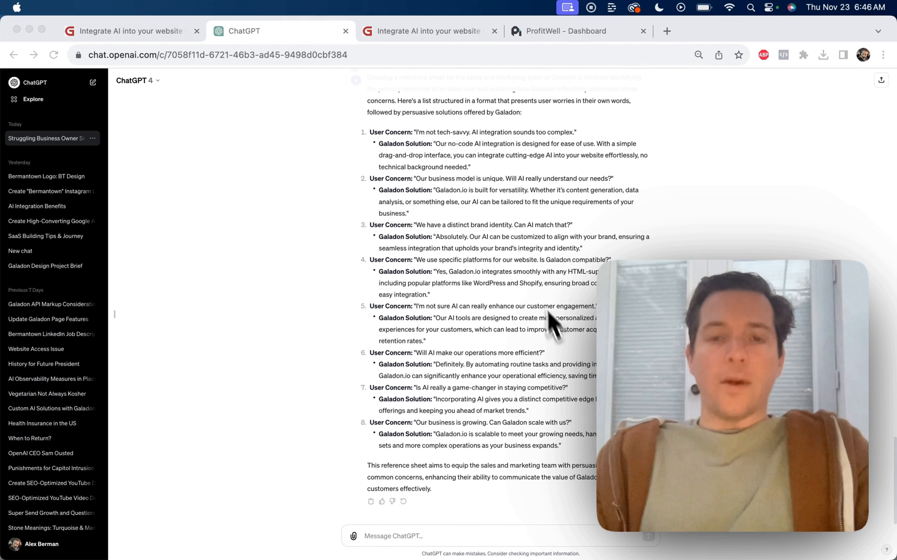
mouse_move(466, 249)
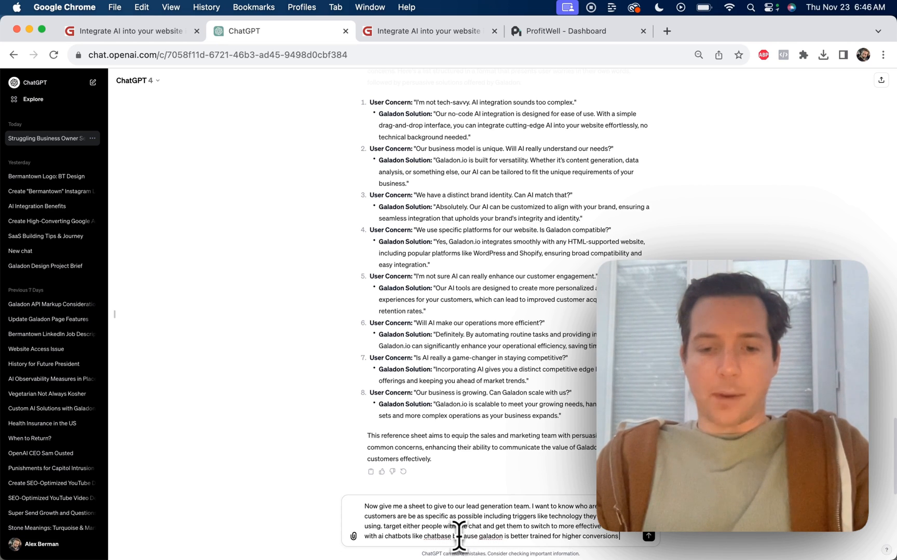
Get an Ideal Customer Profile sheet covering business types, technology, triggers, job titles and pain points
text(Director)
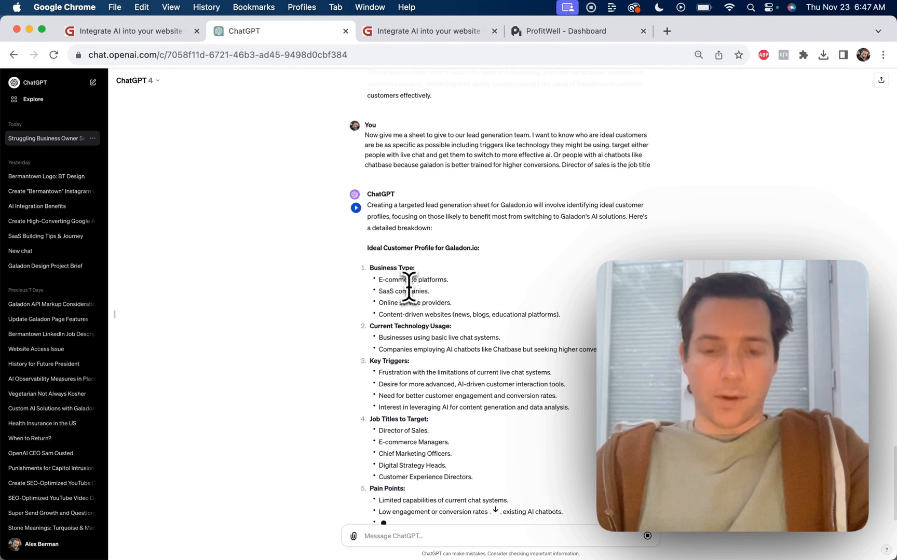
scroll(down, 3)
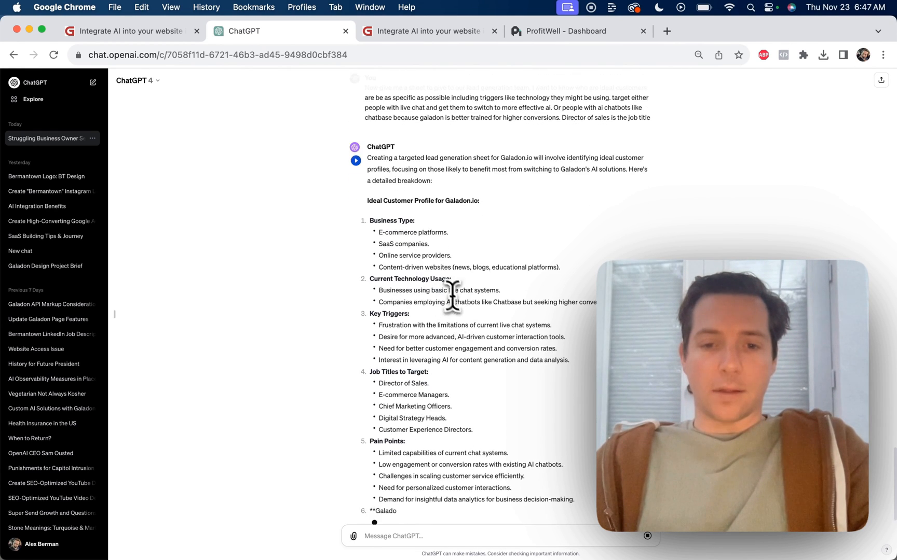
scroll(down, 3)
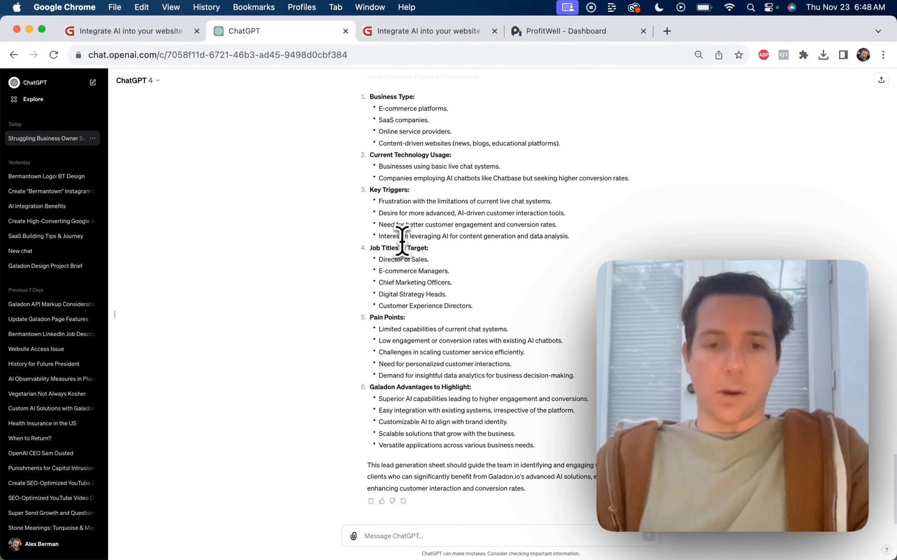
mouse_move(393, 330)
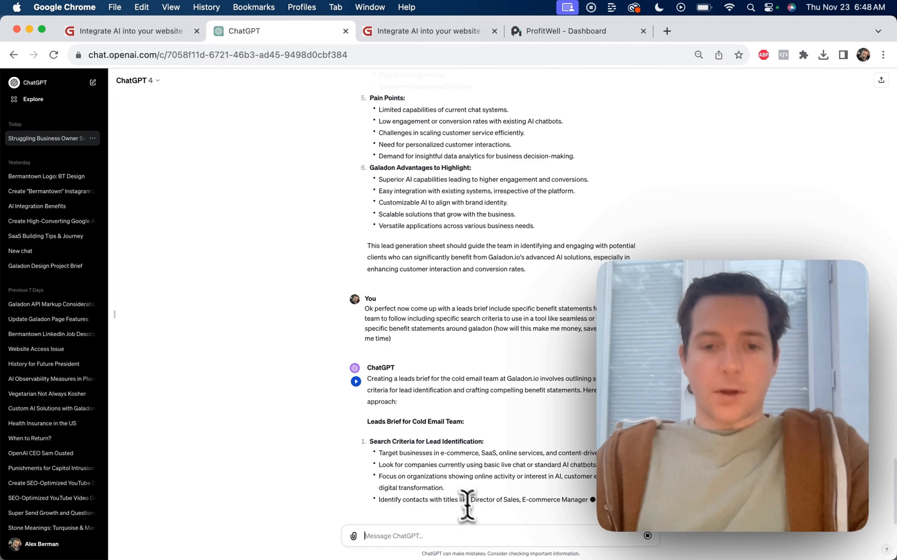
Review the cold email leads brief with search criteria and make-money, save-money, save-time statements
scroll(down, 3)
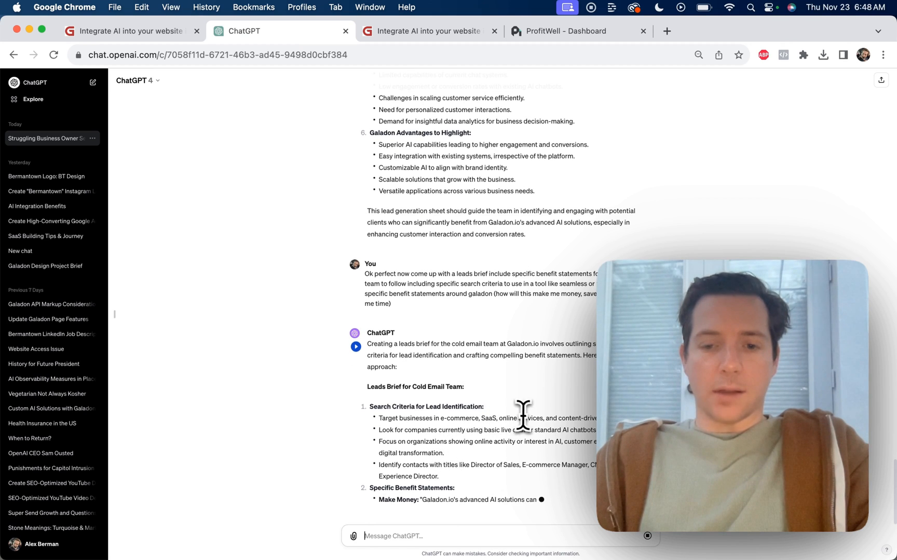
scroll(down, 3)
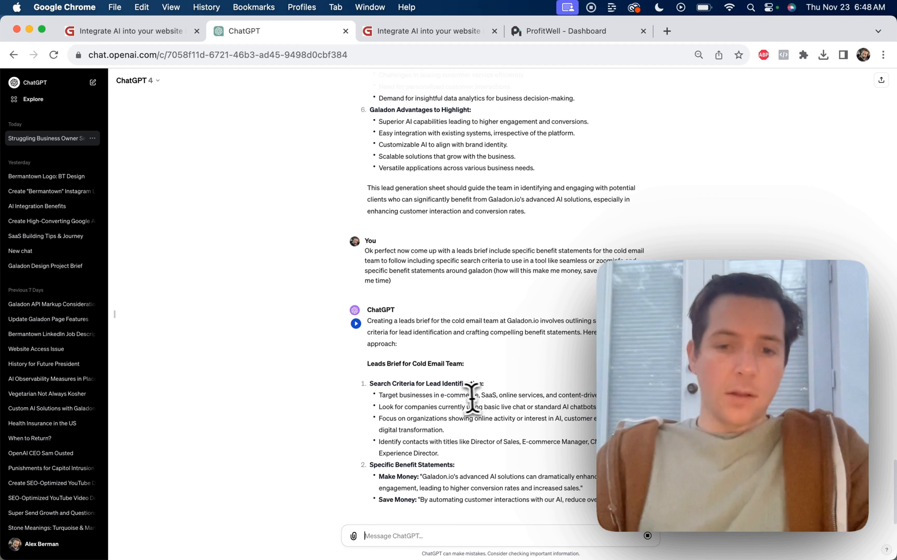
scroll(down, 3)
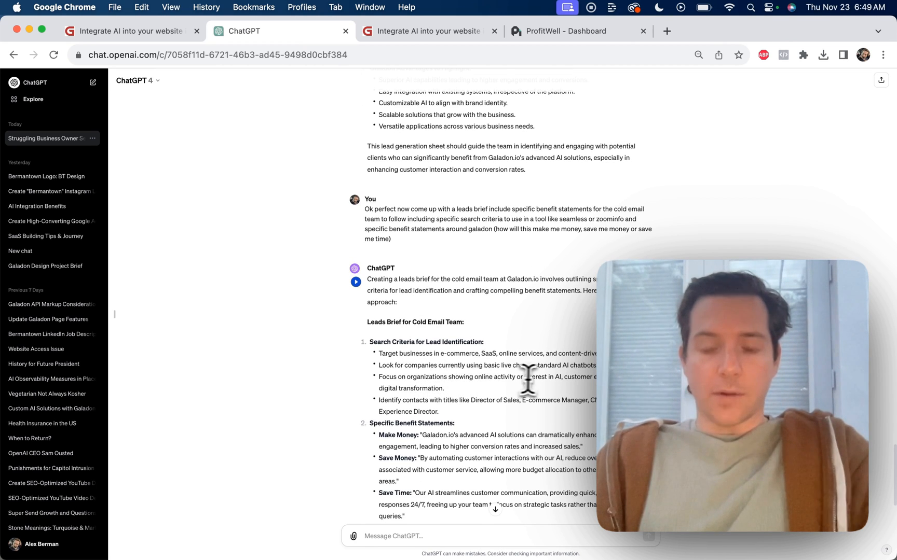
mouse_move(500, 392)
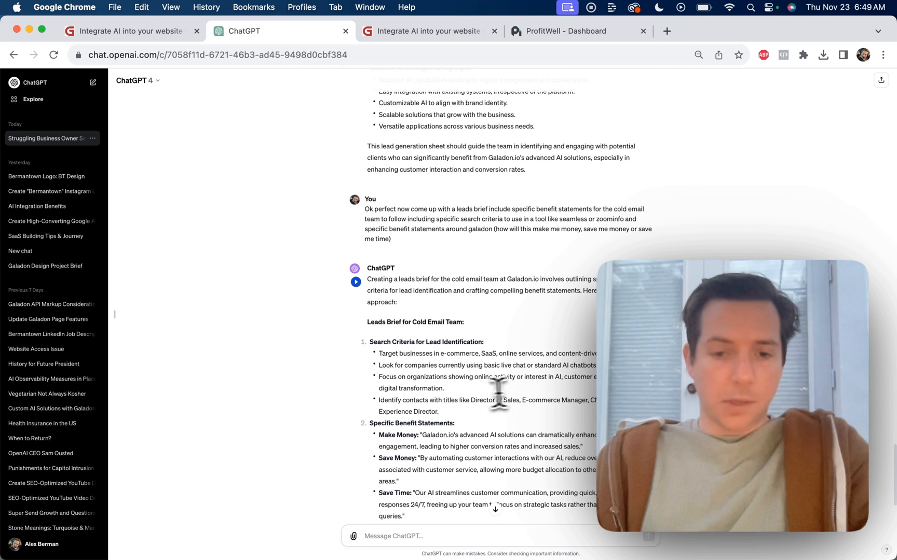
Resubmit the edited tools prompt and regenerate to get the chat-tool list starting with Intercom, Drift, Zendesk Chat
scroll(down, 3)
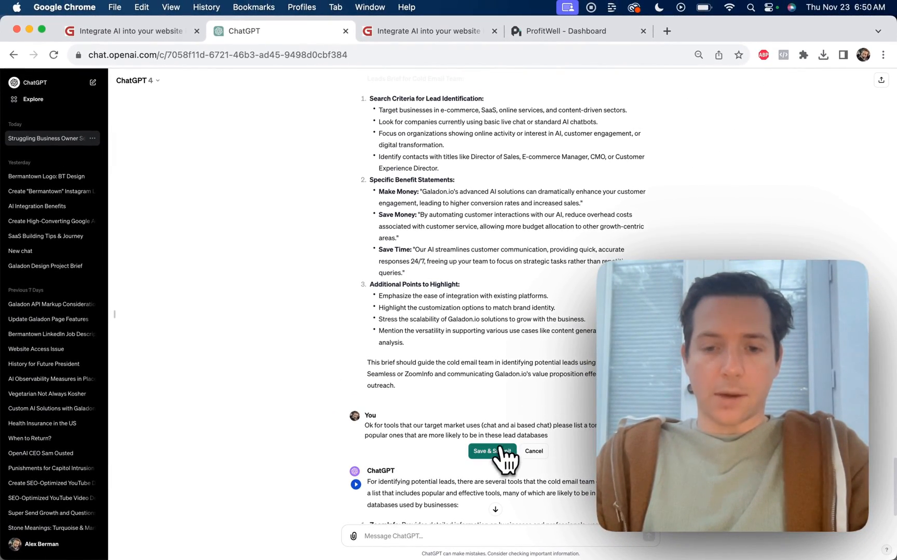
click(490, 451)
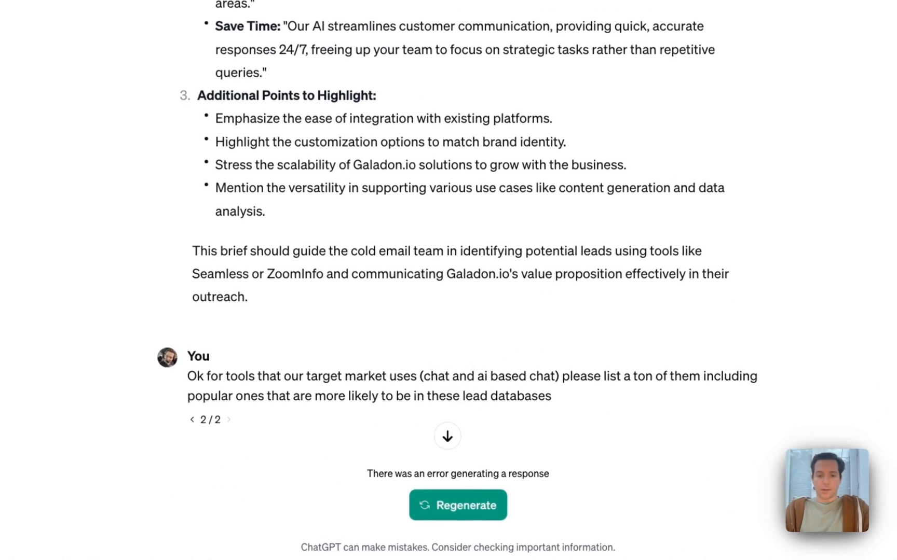
click(457, 505)
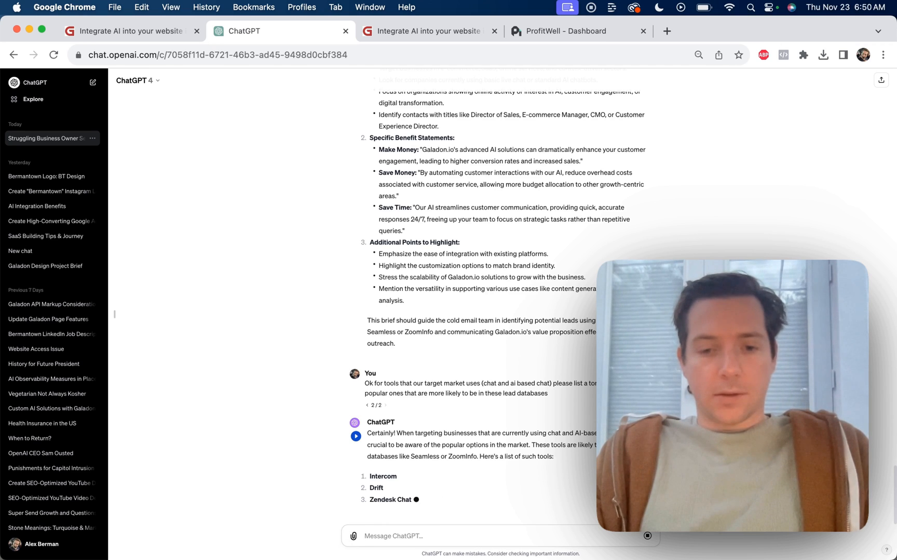
click(665, 31)
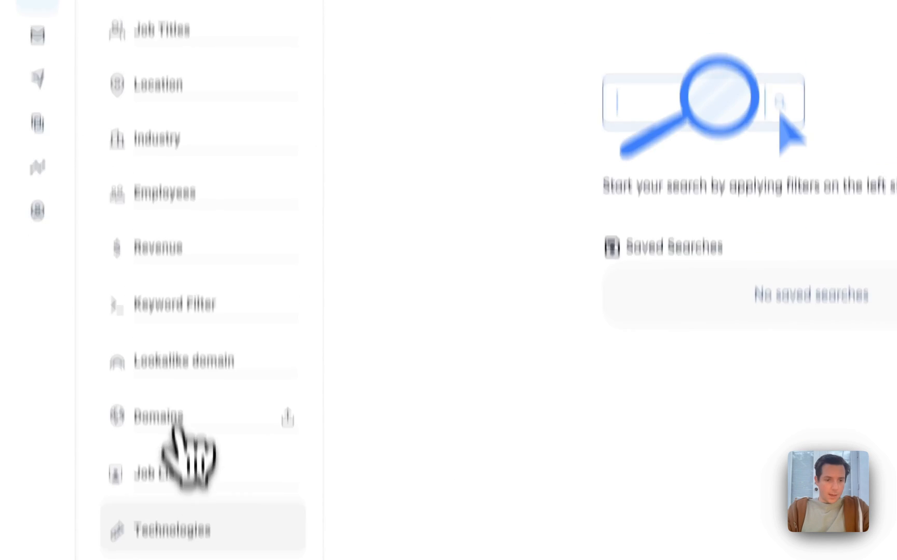
Filter Lead Finder to companies using Intercom and begin a United States location filter
text(Intercom)
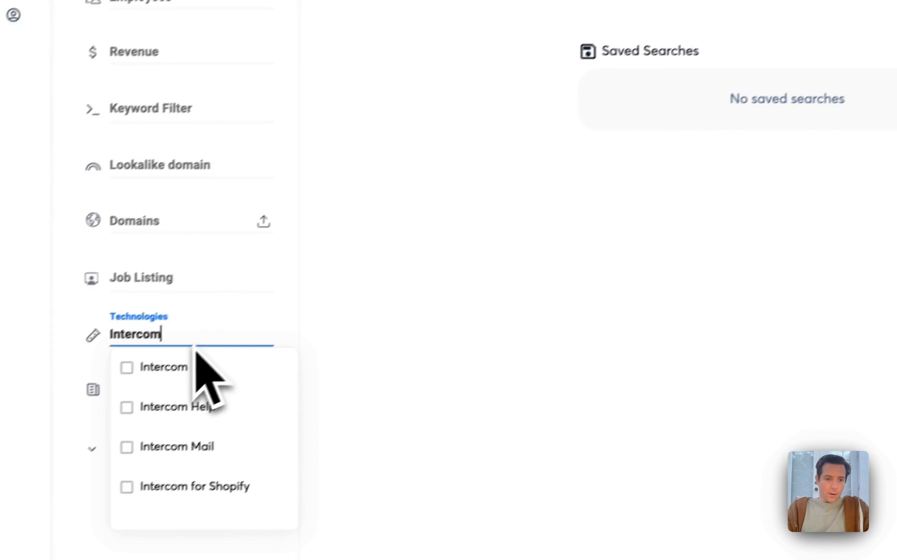
click(126, 367)
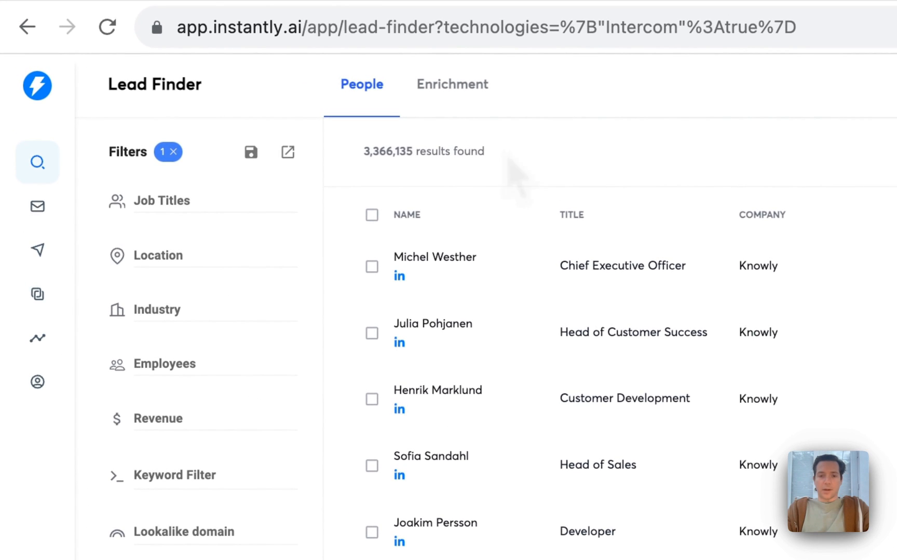
click(212, 256)
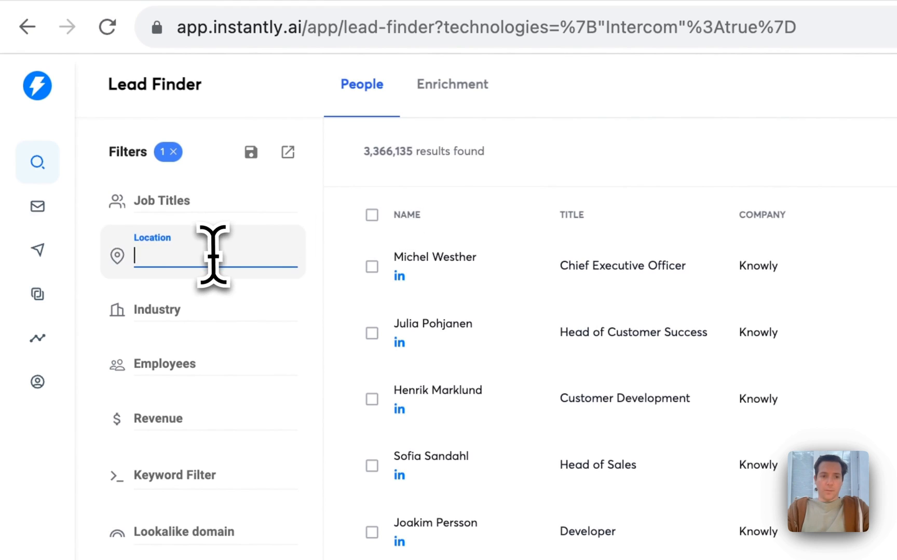
text(united stat)
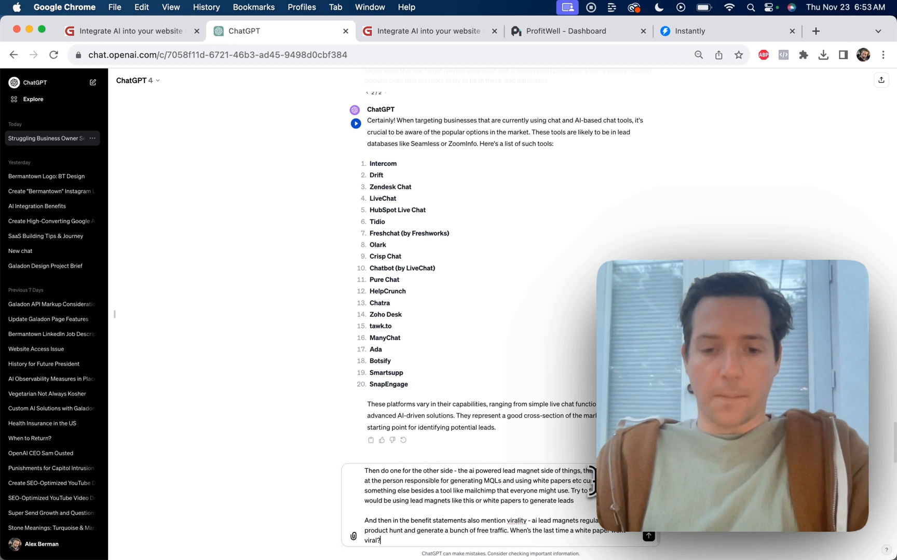
Continue editing the drafted lead-magnet follow-up prompt without sending it
click(129, 31)
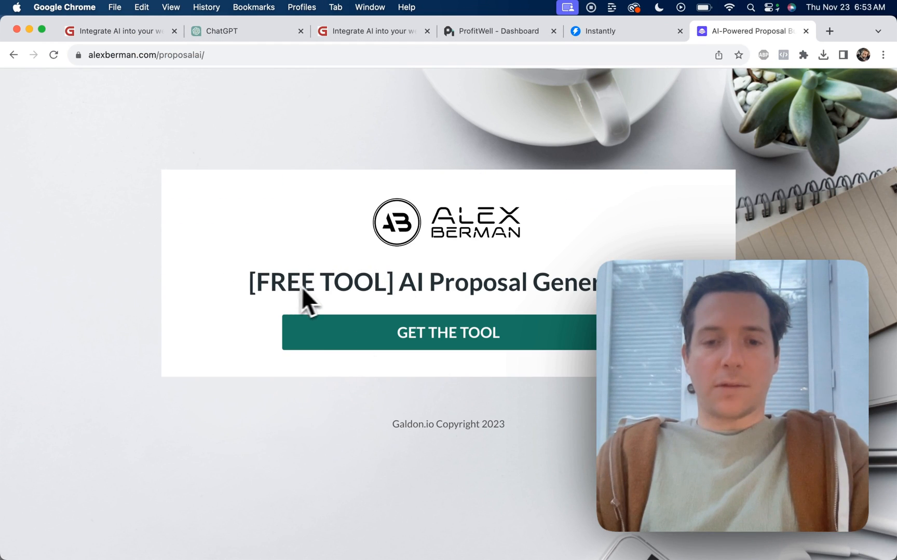
Request the free proposal tool, fill in the email 'alex@...', and scroll the Agency Proposal Generator page
click(448, 332)
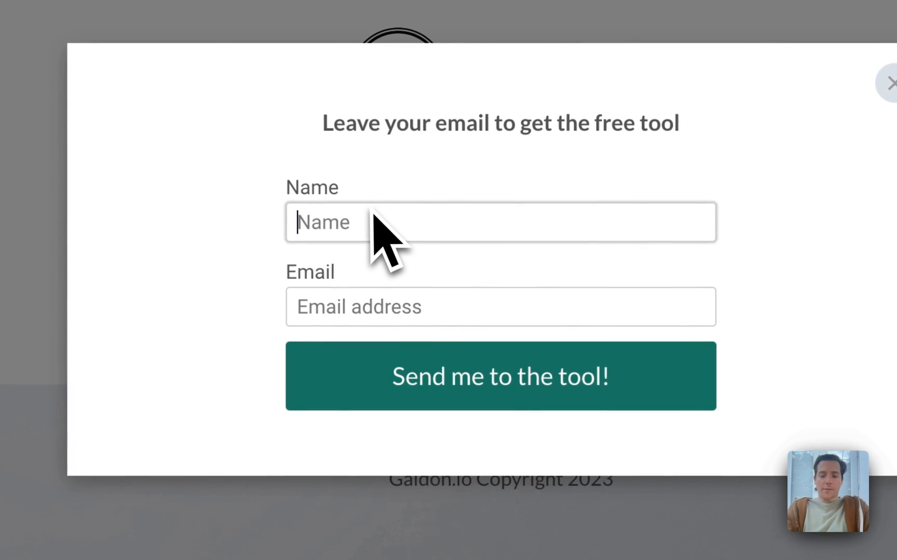
text(alex@)
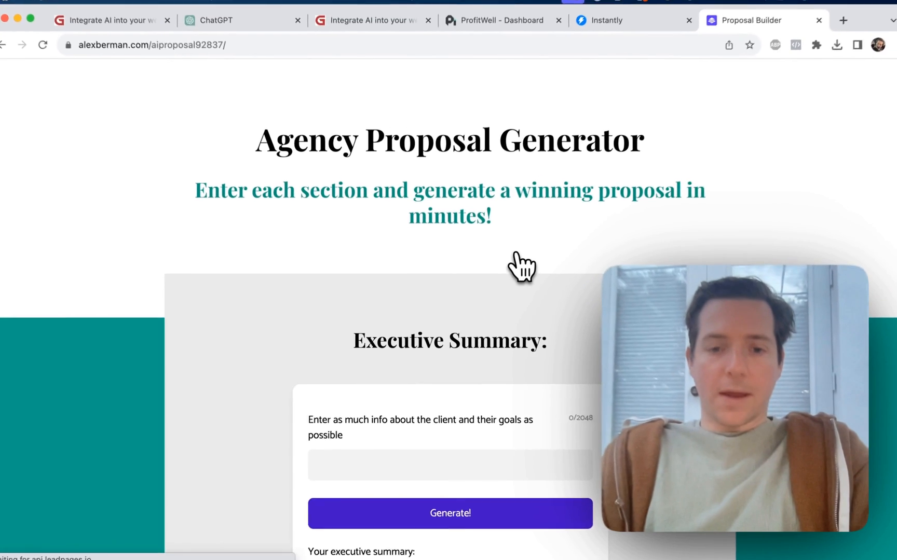
scroll(down, 3)
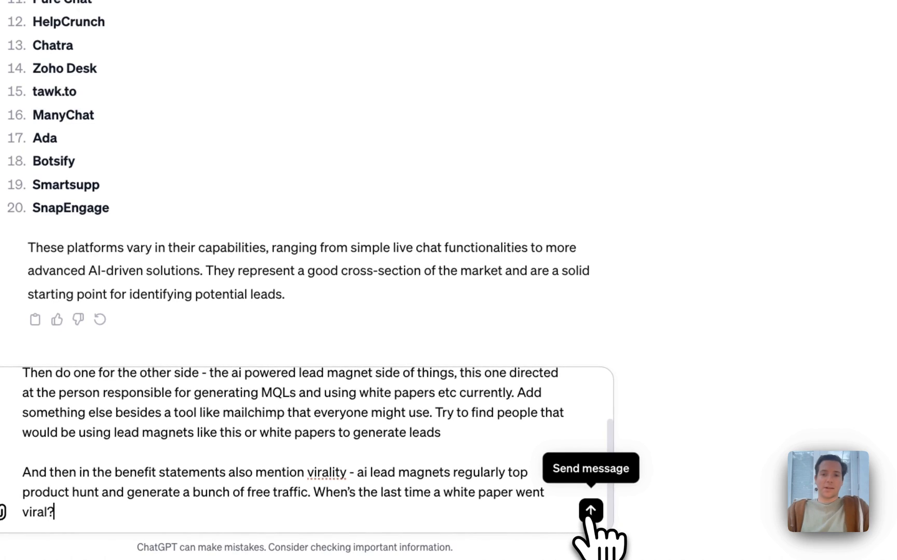
Send the lead-magnet follow-up and read the suggested tools (HubSpot, Marketo, Leadpages) and benefit statements
click(589, 510)
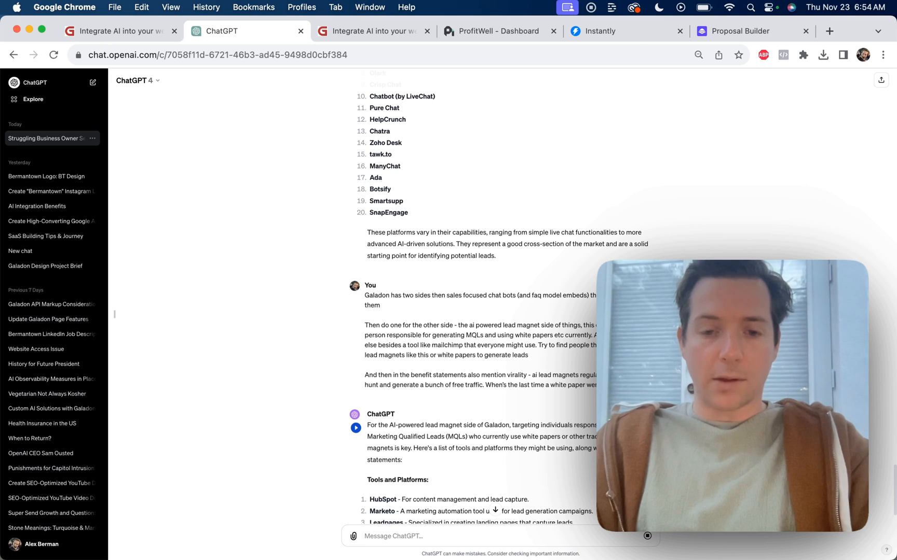
scroll(down, 3)
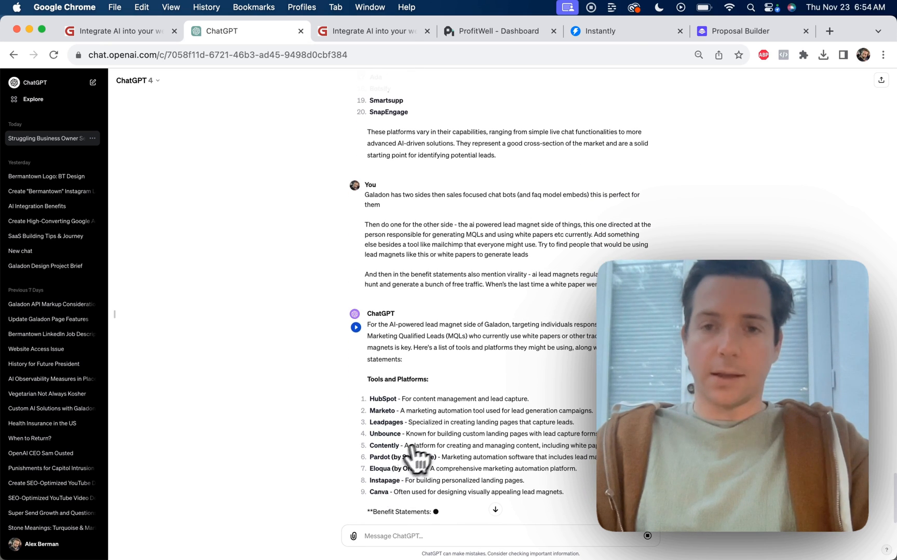
scroll(down, 3)
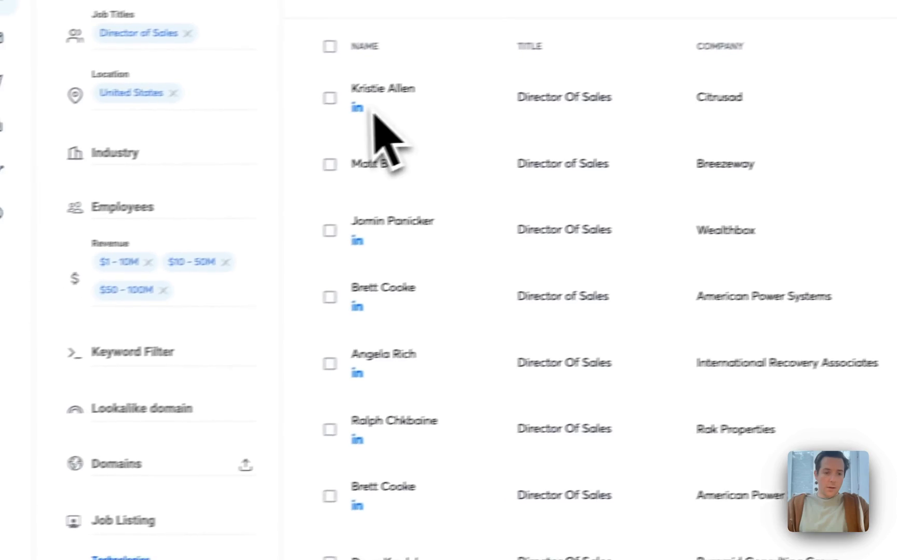
Review the filtered US sales-director leads and add 'director of marketing' as a job title
scroll(down, 3)
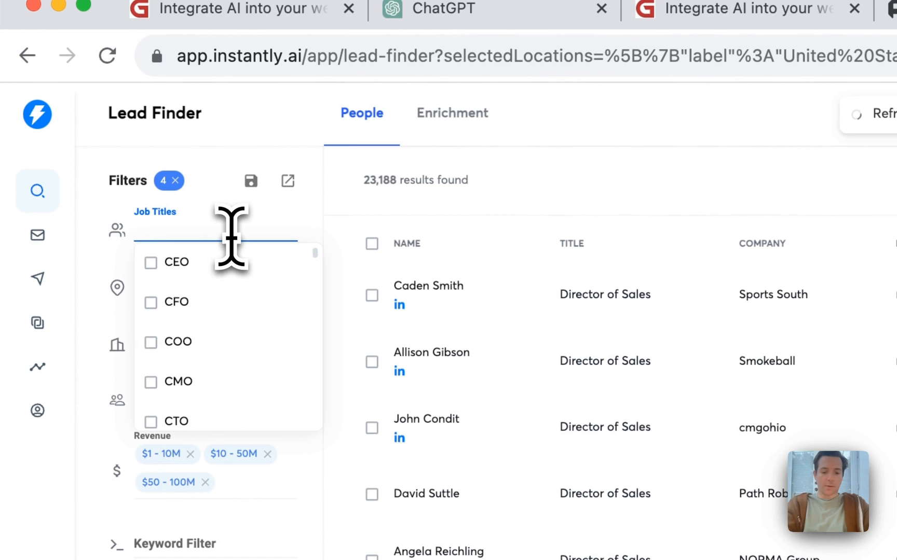
text(director of mar)
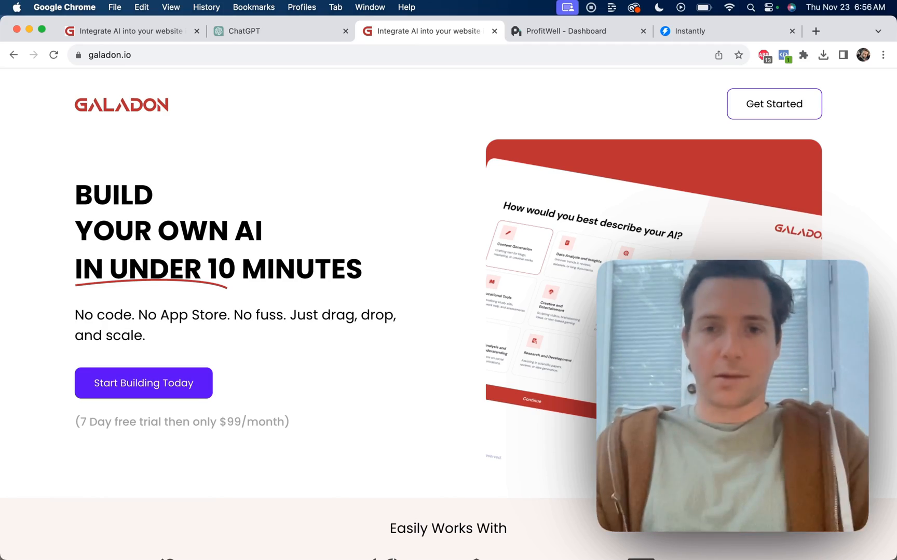
Resubmit the McKinsey analyst prompt, regenerate the failed answer and highlight the Sales Directors recommendation
click(279, 31)
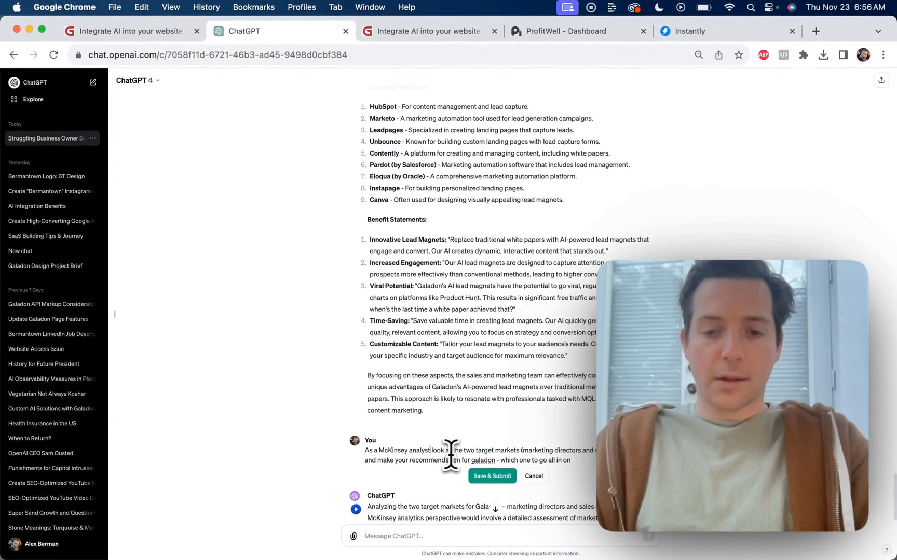
mouse_move(592, 449)
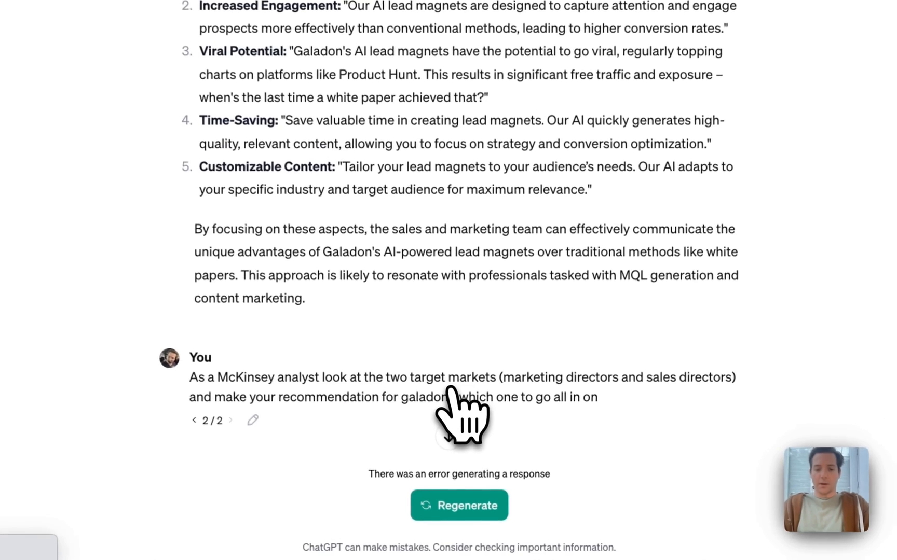
click(459, 505)
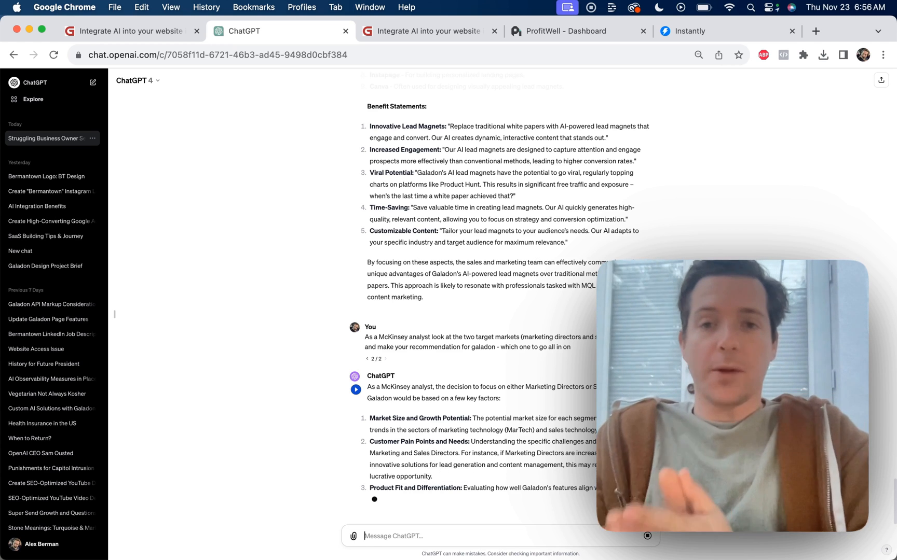
scroll(down, 3)
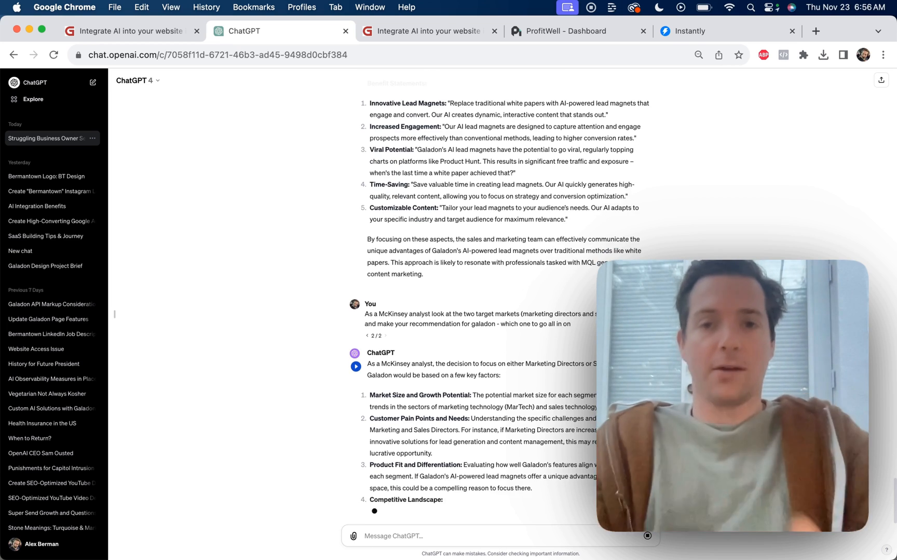
scroll(down, 3)
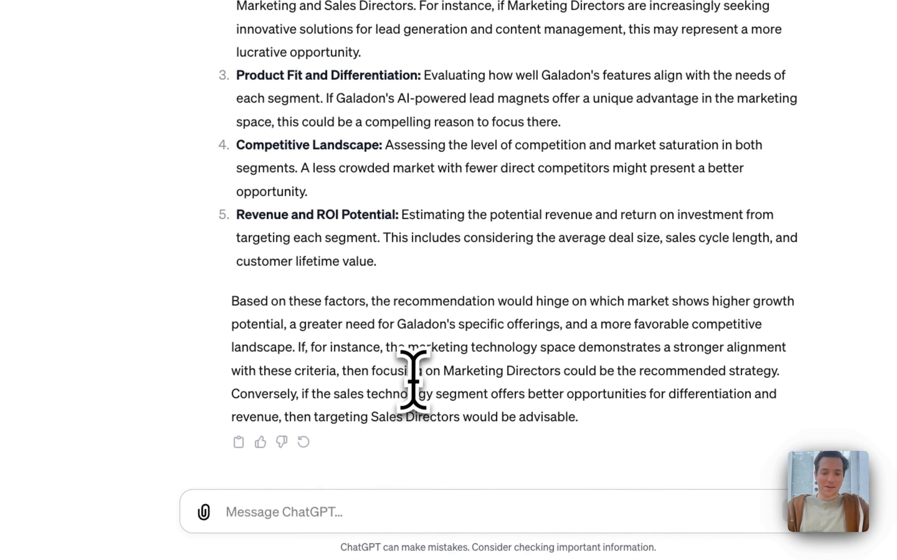
drag(425, 371, 599, 371)
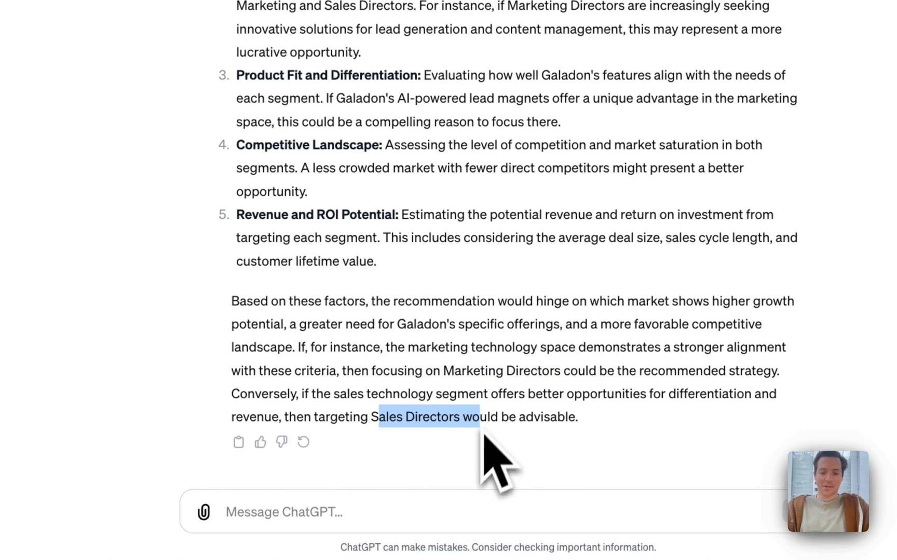
Send a follow-up starting 'Make an...' asking for a firmer, opinionated call
text(Make an opinionated call you AI goofb)
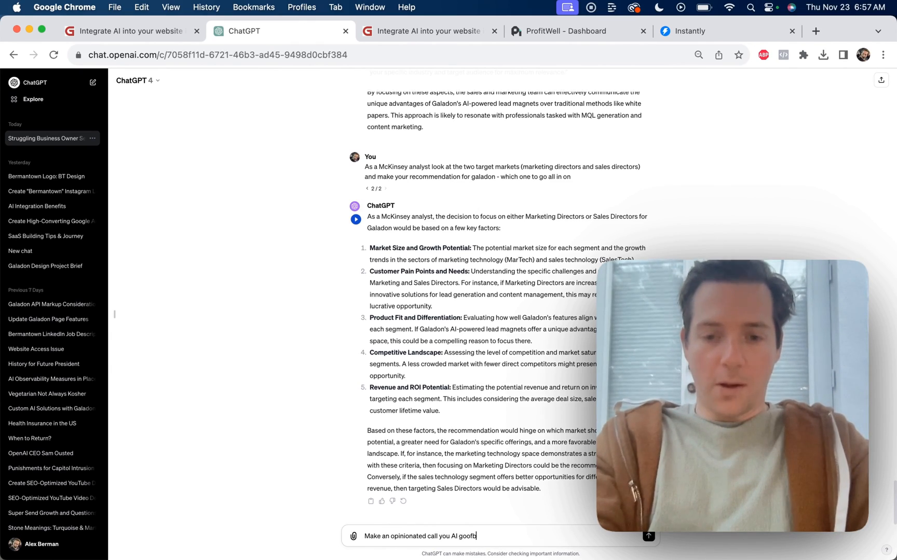
key(Return)
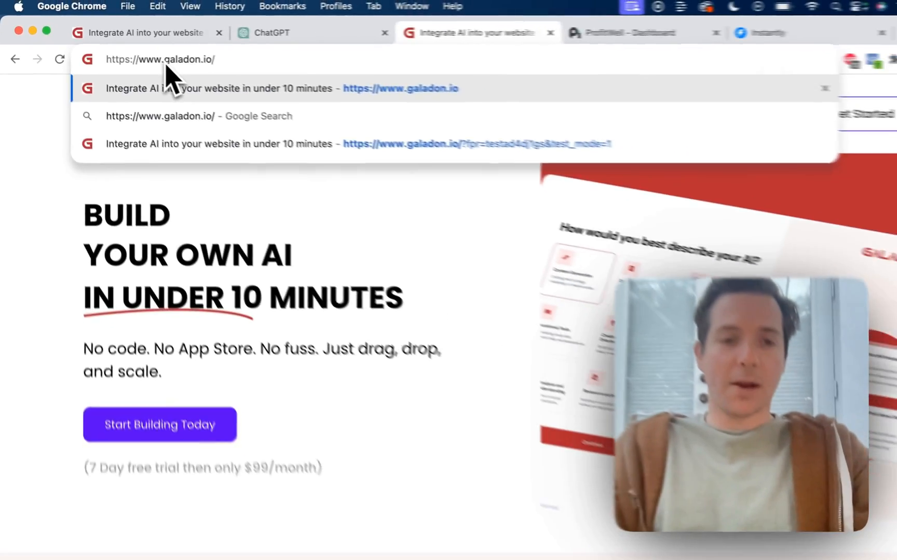
Append a page path to galadon.io in the address bar to load the Galadon sales landing page
text(/marke)
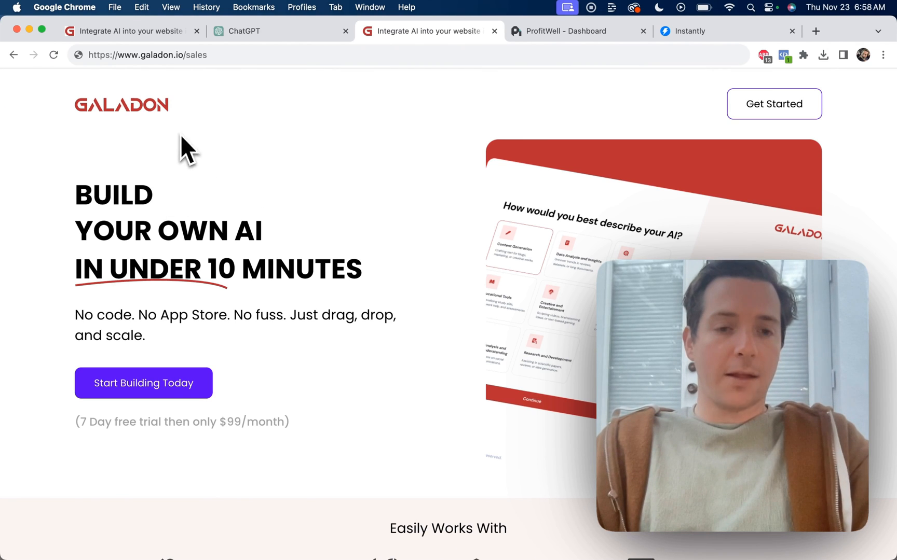
mouse_move(280, 297)
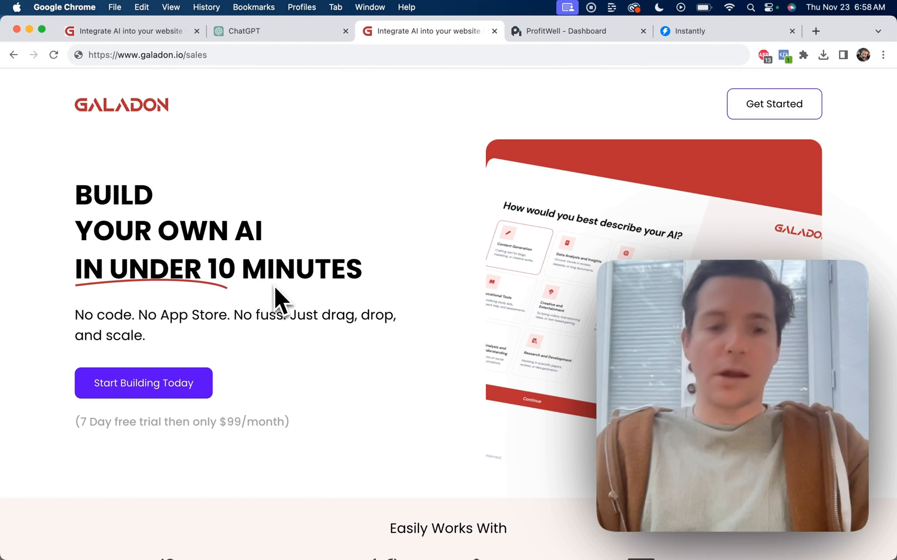
mouse_move(183, 80)
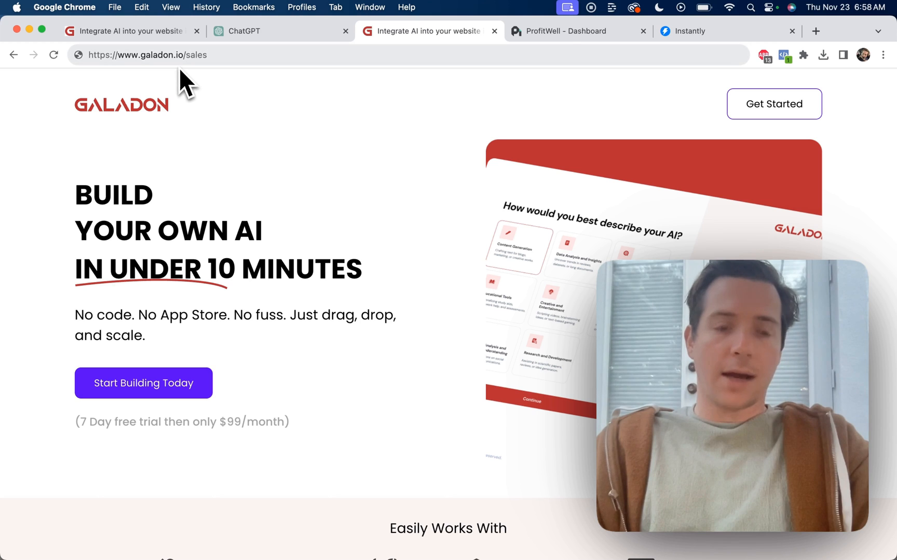